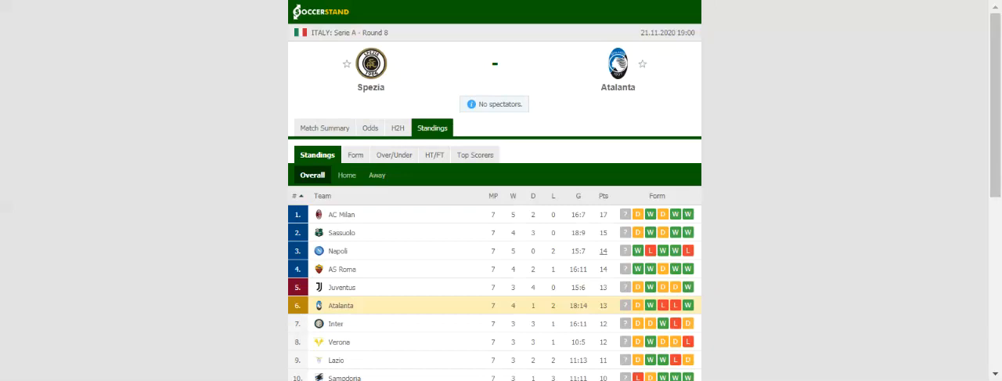
# - Switch the Spezia vs Atalanta match page to H2H, listing both teams' recent results
pyautogui.click(398, 126)
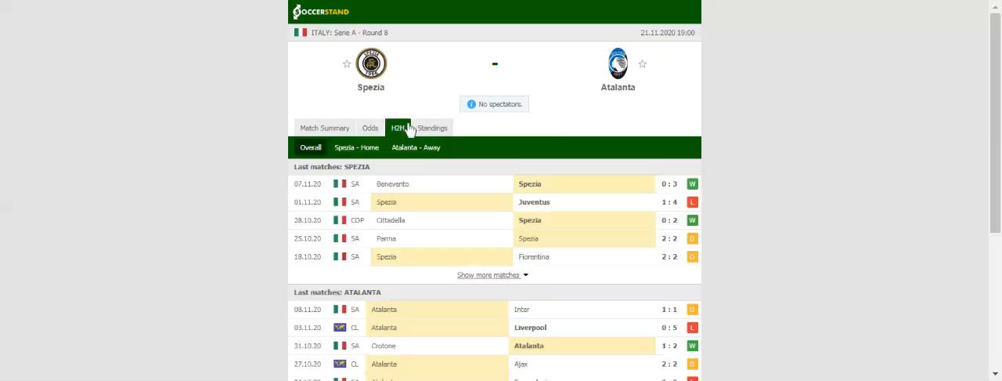